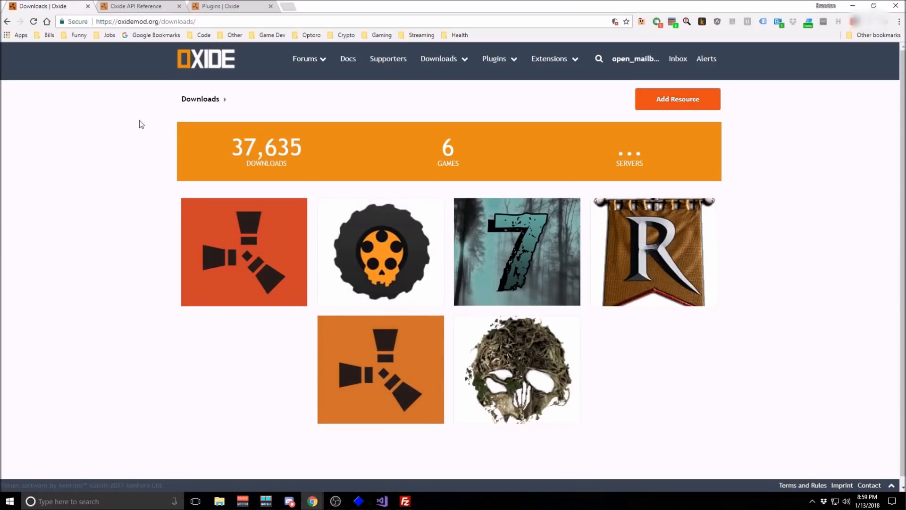
{"action": "mouse_move", "coordinate": [122, 159]}
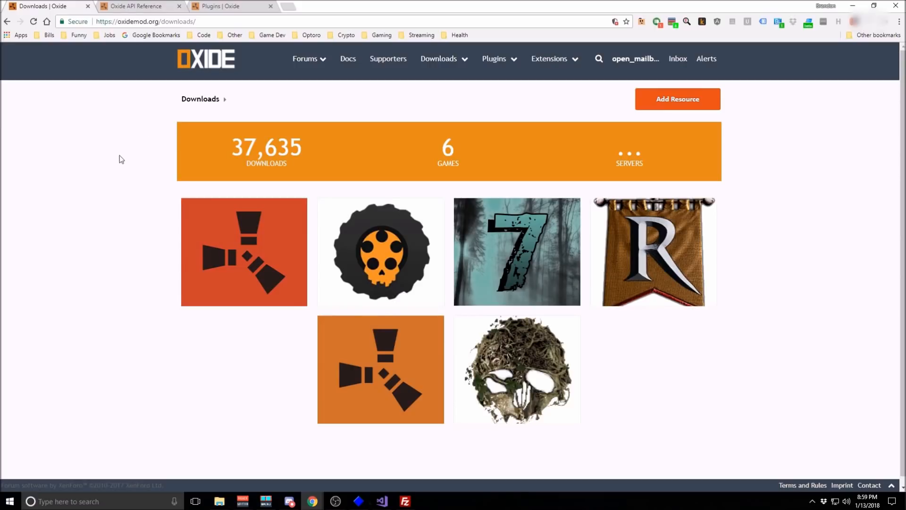
{"action": "mouse_move", "coordinate": [243, 251]}
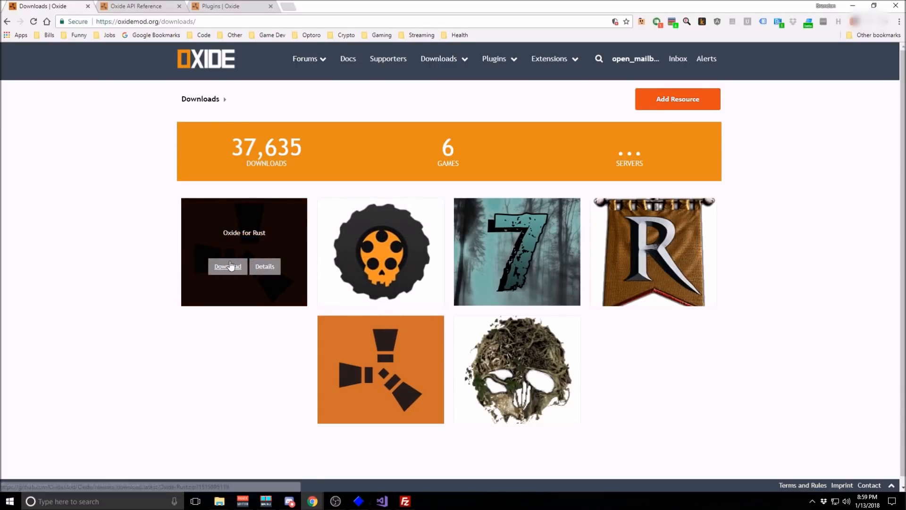
Step: Download Oxide for Rust from the oxidemod.org Downloads page
{"action": "left_click", "coordinate": [227, 266]}
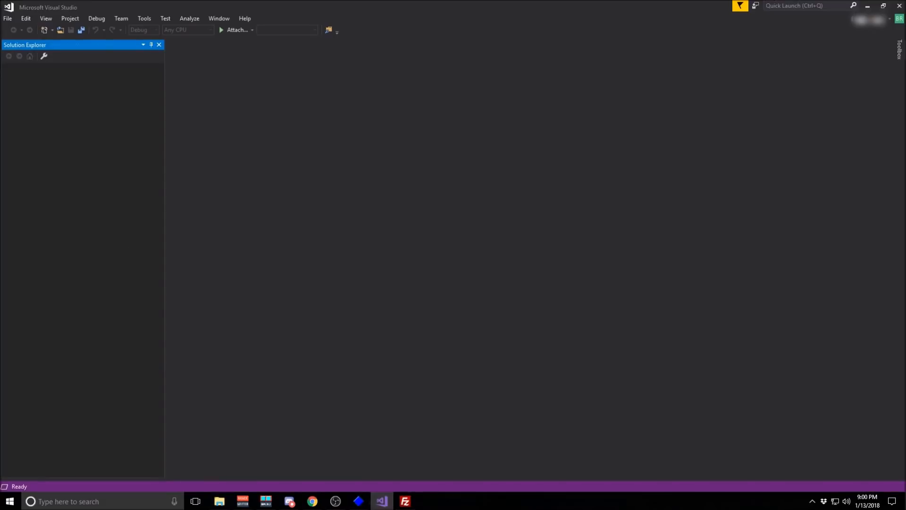
Step: Create a new Class Library (.NET Framework) project named HelloWorldRust located in F:\code\
{"action": "left_click", "coordinate": [8, 18]}
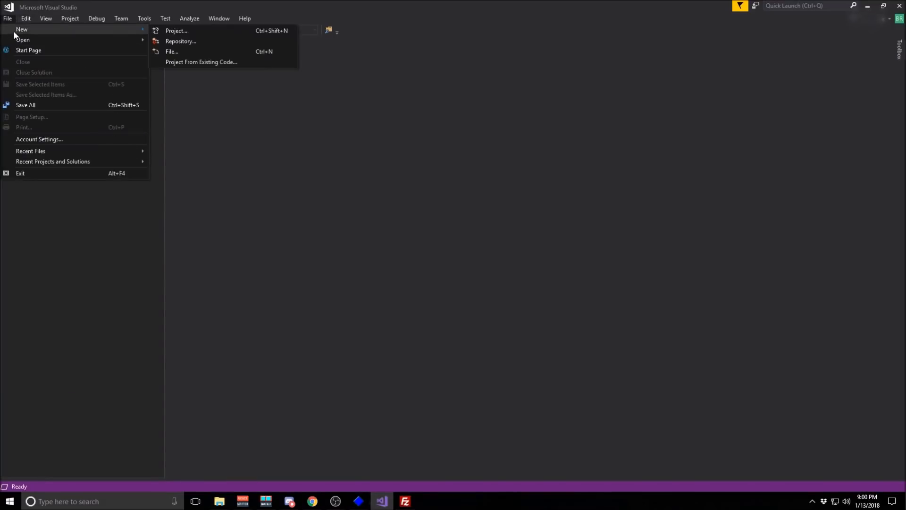
{"action": "left_click", "coordinate": [177, 31]}
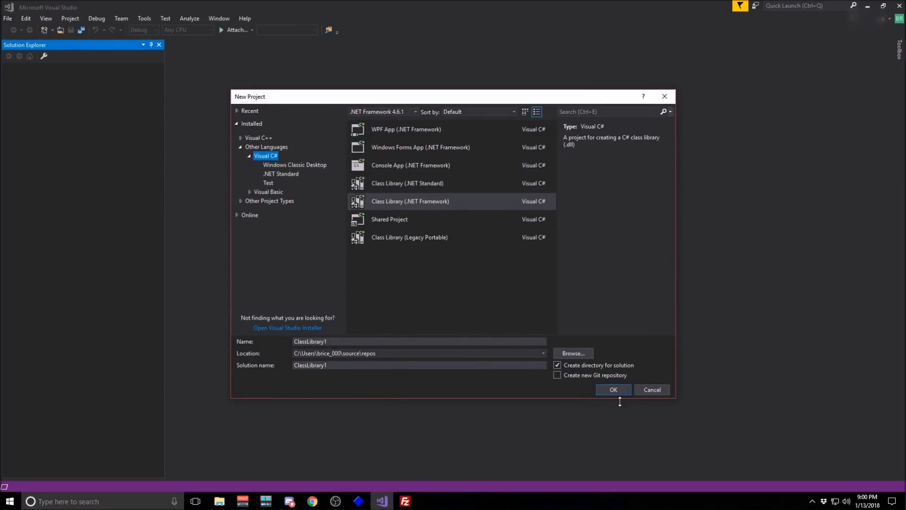
{"action": "type", "text": "HelloWorldRust"}
{"action": "type", "text": "F:\\code\\"}
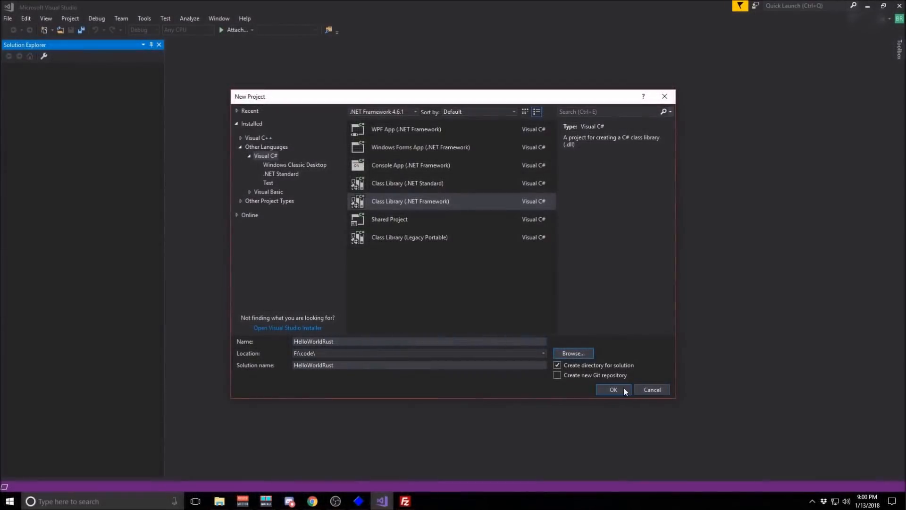
{"action": "left_click", "coordinate": [613, 389]}
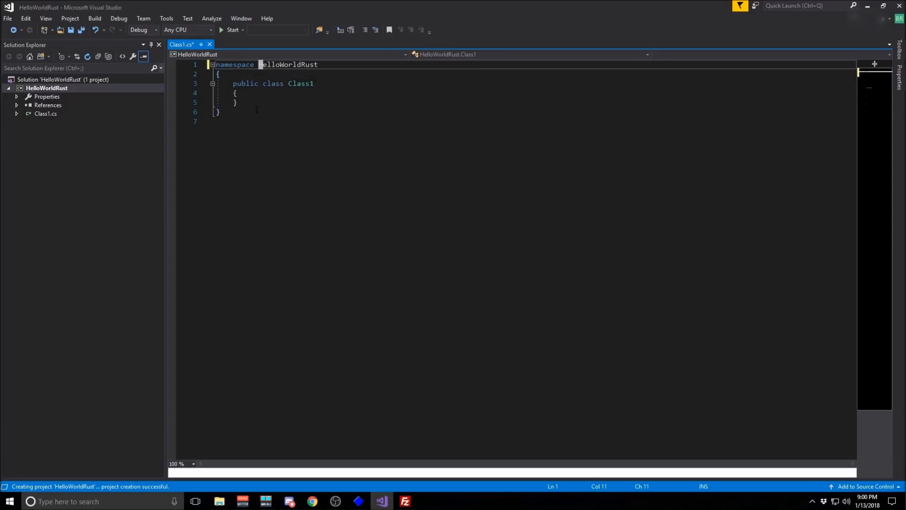
Step: Rename the namespace to Oxide.Plugins and the class to HelloWorldRust, then save the file
{"action": "type", "text": "Oxide"}
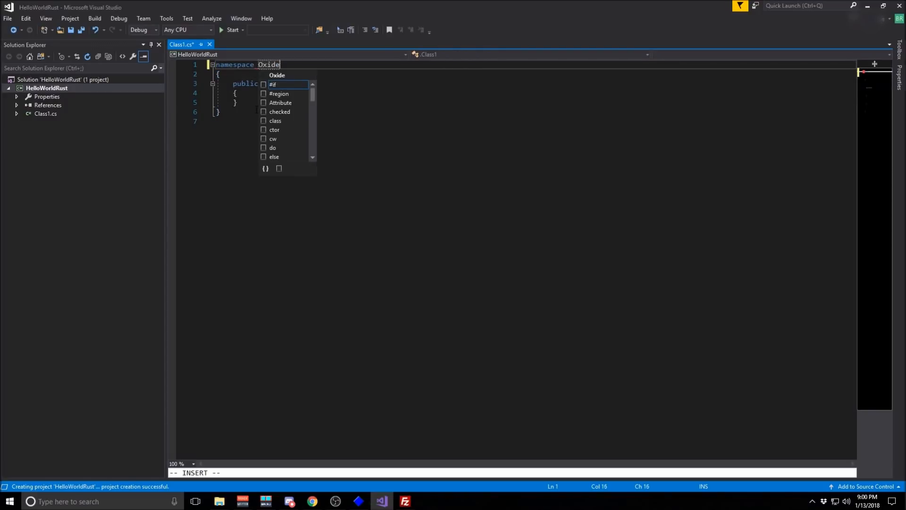
{"action": "type", "text": ".Plugins"}
{"action": "left_click", "coordinate": [274, 83]}
{"action": "type", "text": "HelloW"}
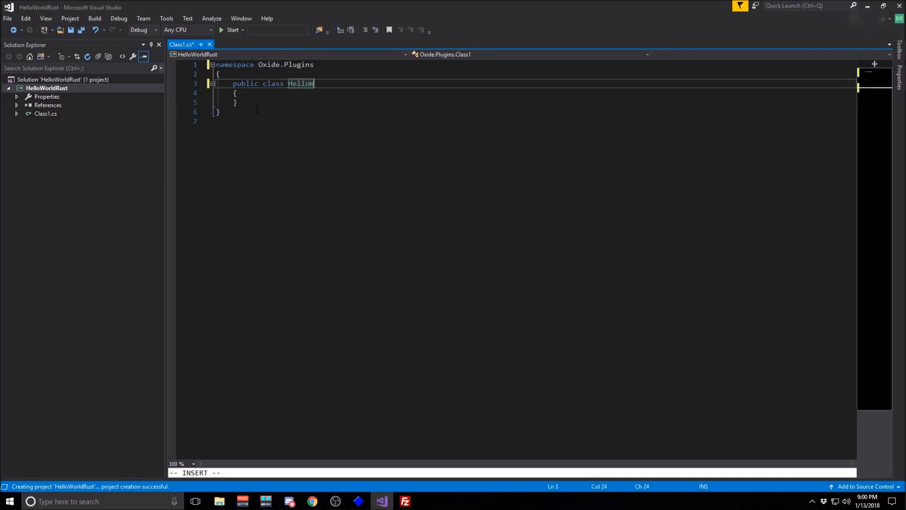
{"action": "type", "text": "orldRust"}
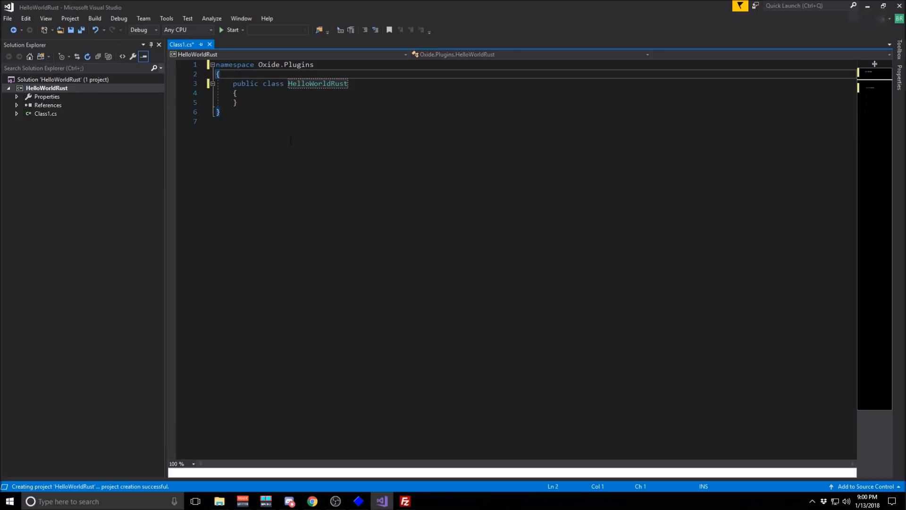
{"action": "key", "text": "ctrl+s"}
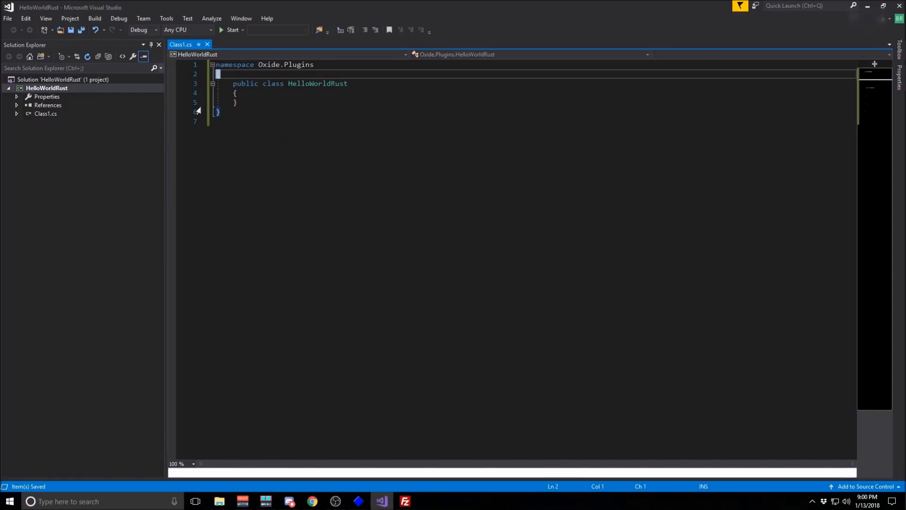
Step: Remove all of the project's default references
{"action": "left_click", "coordinate": [17, 104]}
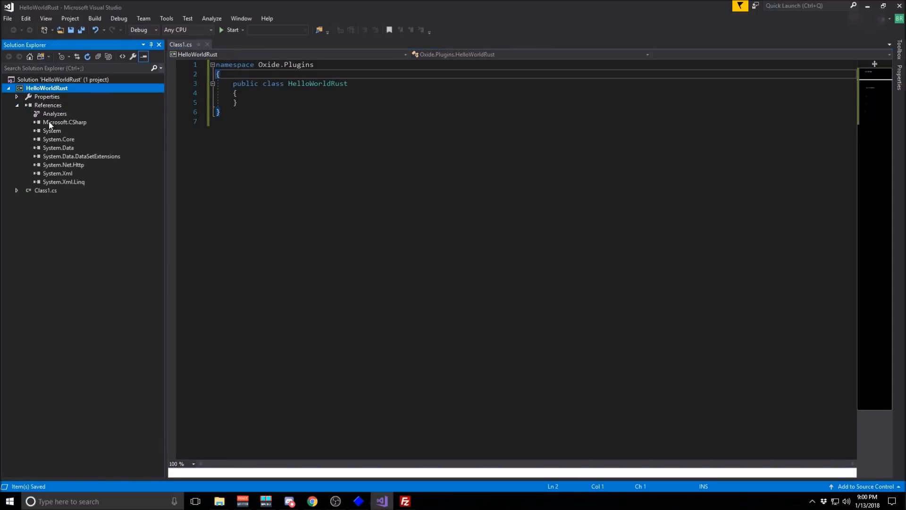
{"action": "key", "text": "Delete"}
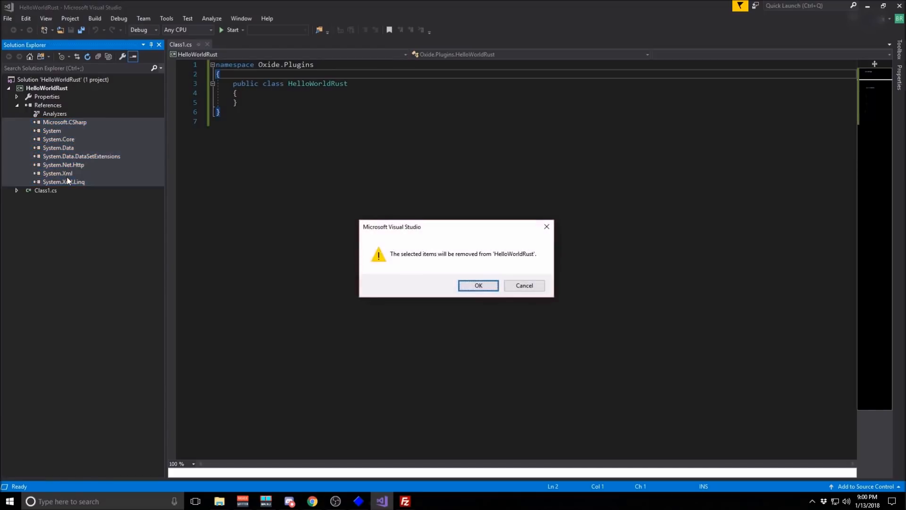
{"action": "left_click", "coordinate": [478, 285]}
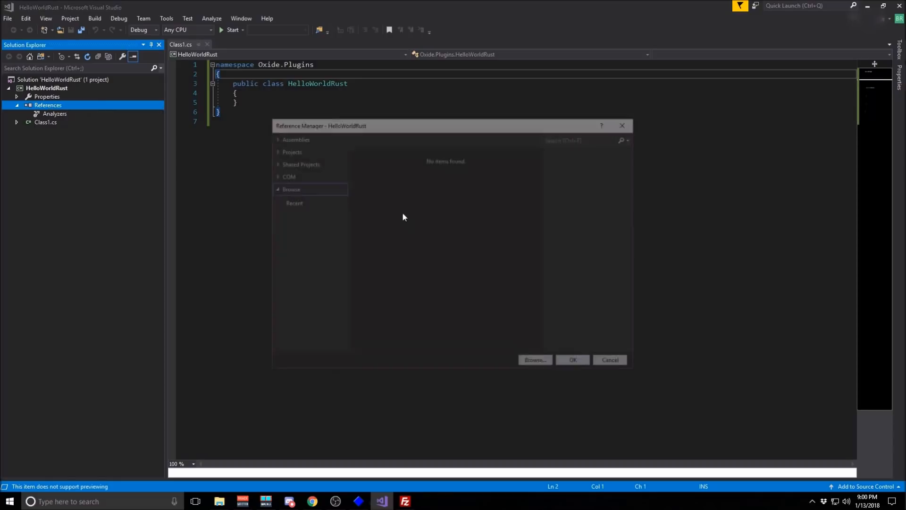
Step: Browse to F:\code\Oxide.Rust\RustDedicated_Data\Managed and add all its DLLs as project references
{"action": "left_click", "coordinate": [533, 360]}
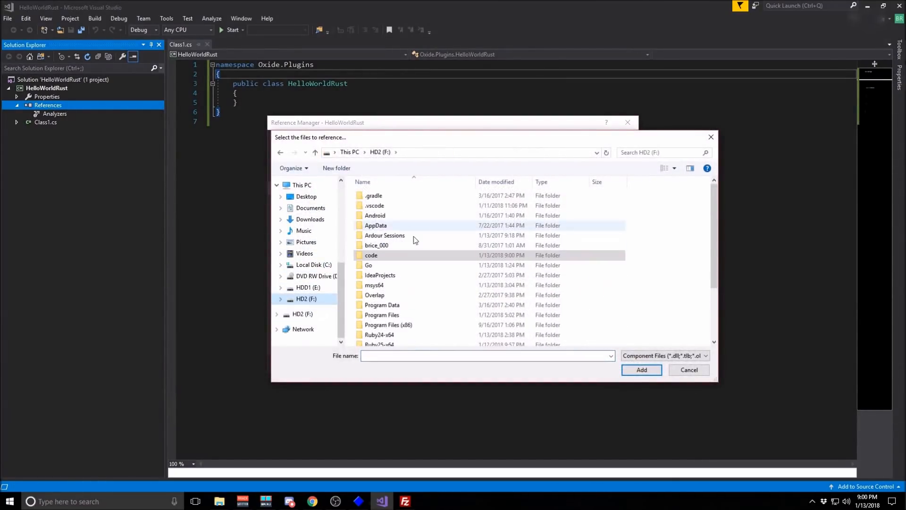
{"action": "double_click", "coordinate": [371, 255]}
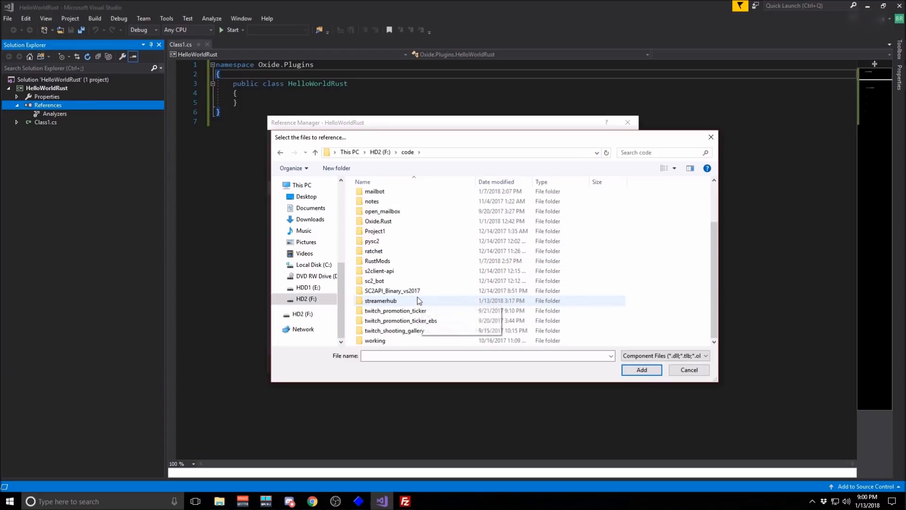
{"action": "double_click", "coordinate": [378, 220]}
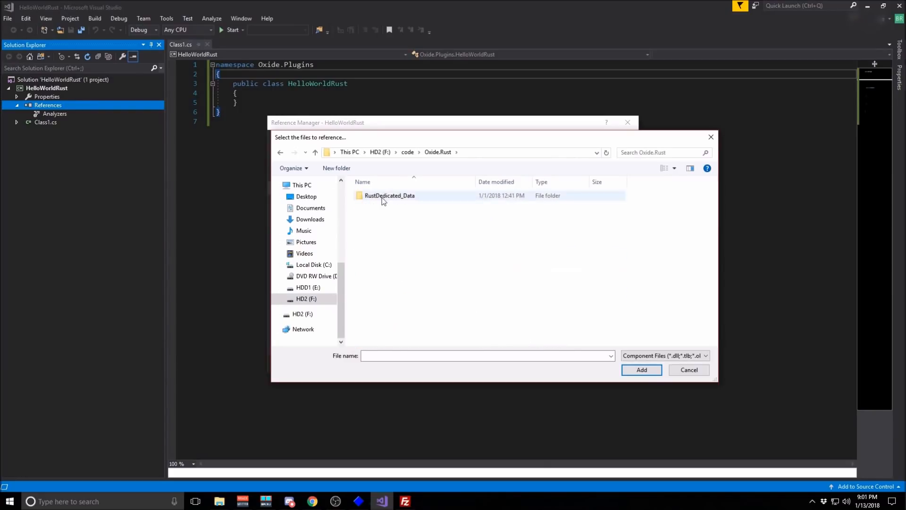
{"action": "double_click", "coordinate": [389, 196]}
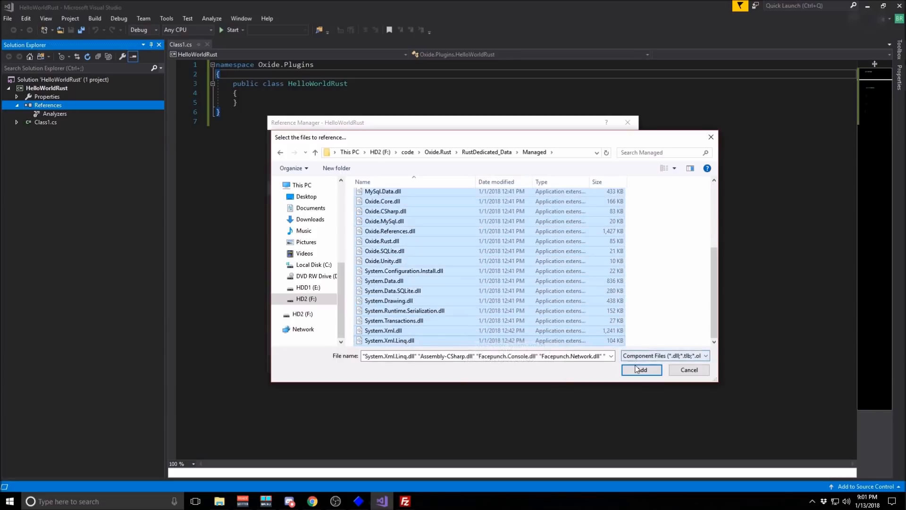
{"action": "left_click", "coordinate": [641, 370]}
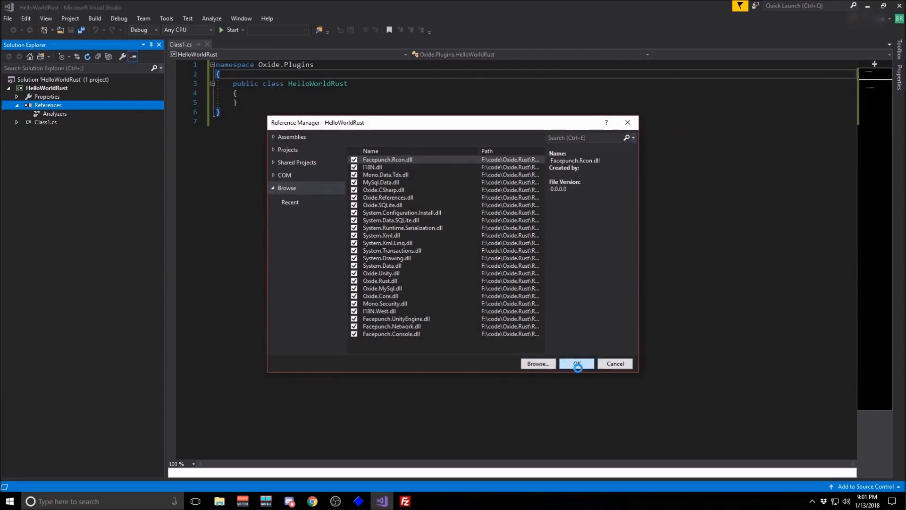
{"action": "left_click", "coordinate": [575, 362]}
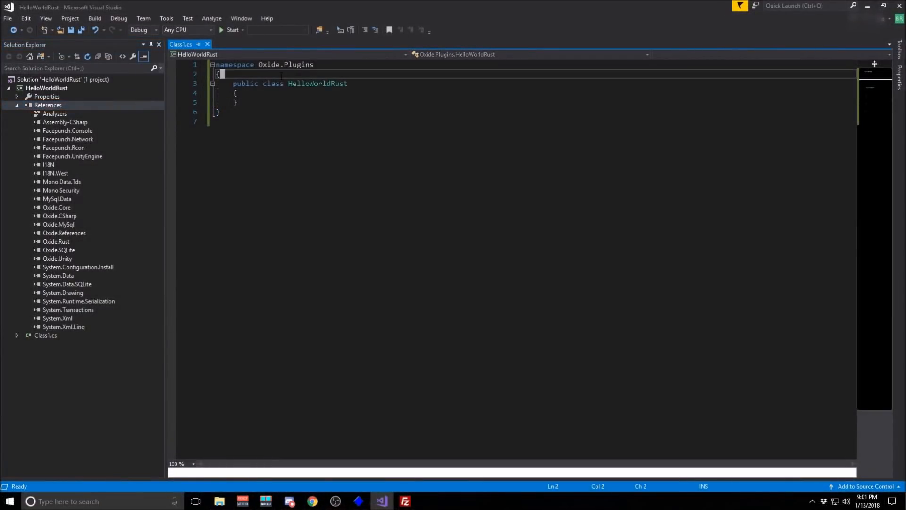
Step: Add an [Info(...)] attribute naming Hello World Rust with version "0.1" above the class
{"action": "type", "text": "[Info()]"}
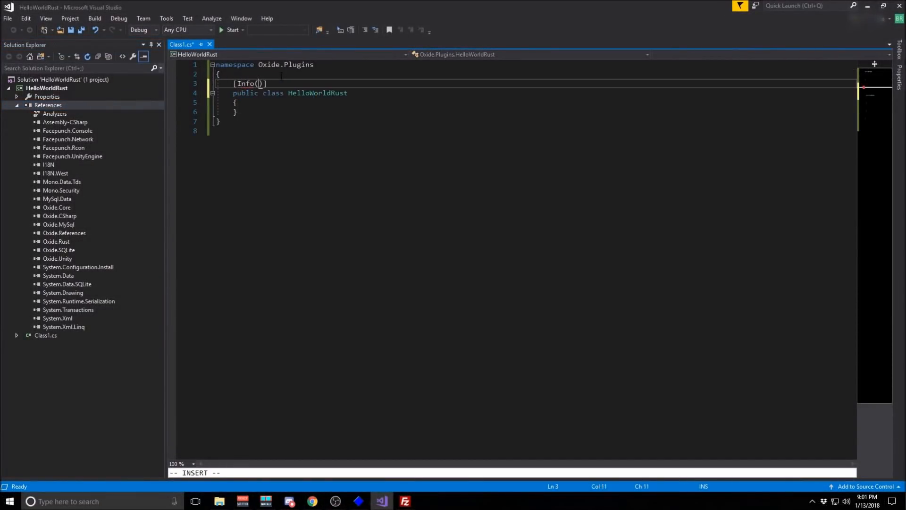
{"action": "type", "text": "Hel"}
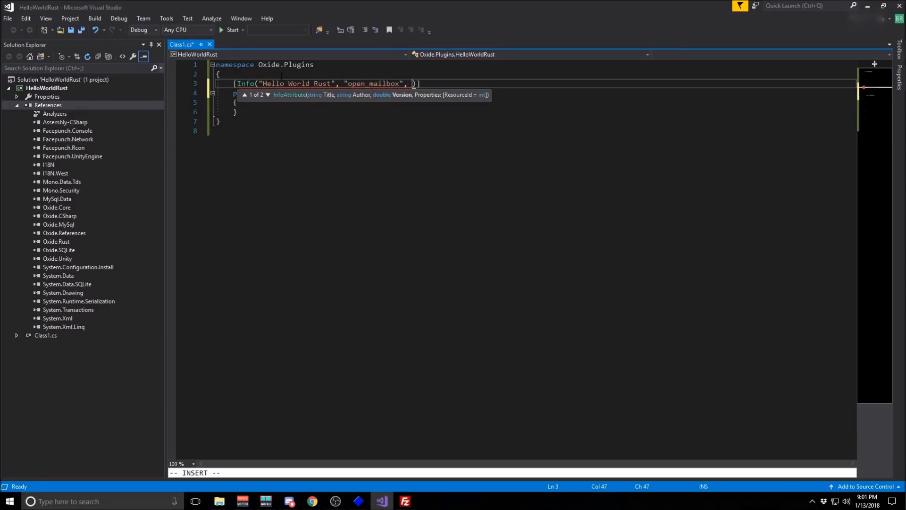
{"action": "type", "text": "\"0.1\""}
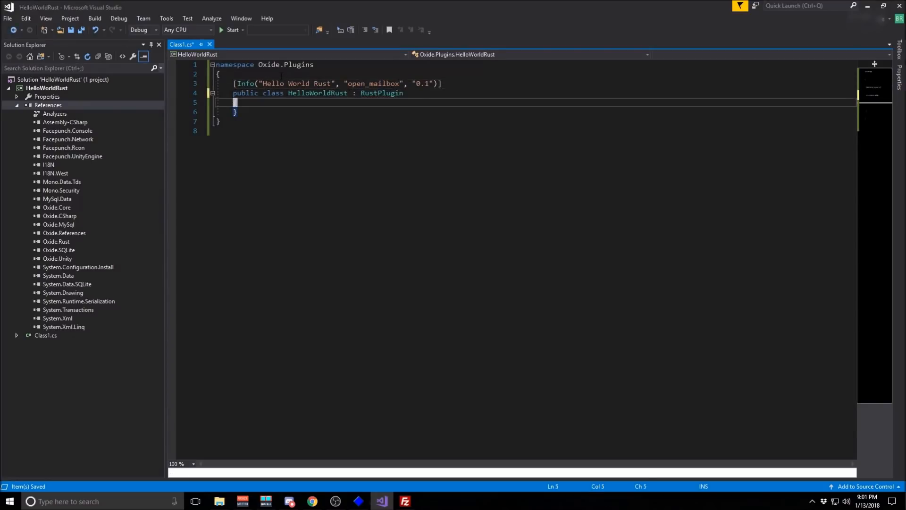
Step: Declare a void Init() method inside the HelloWorldRust class
{"action": "type", "text": "void Ini"}
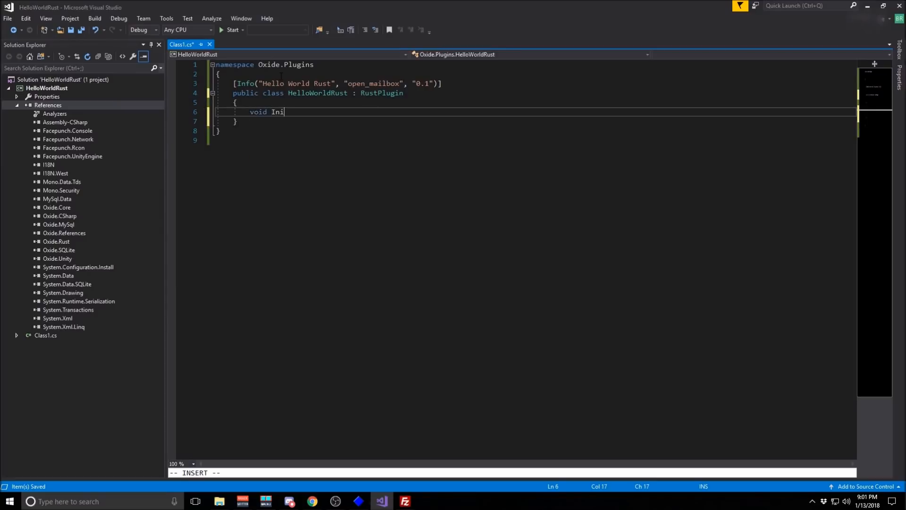
{"action": "type", "text": "t()"}
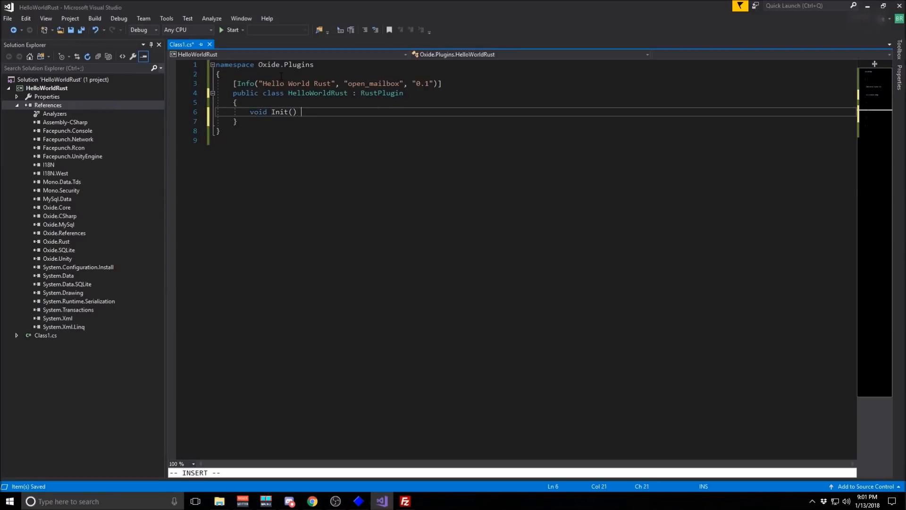
{"action": "key", "text": "alt+tab"}
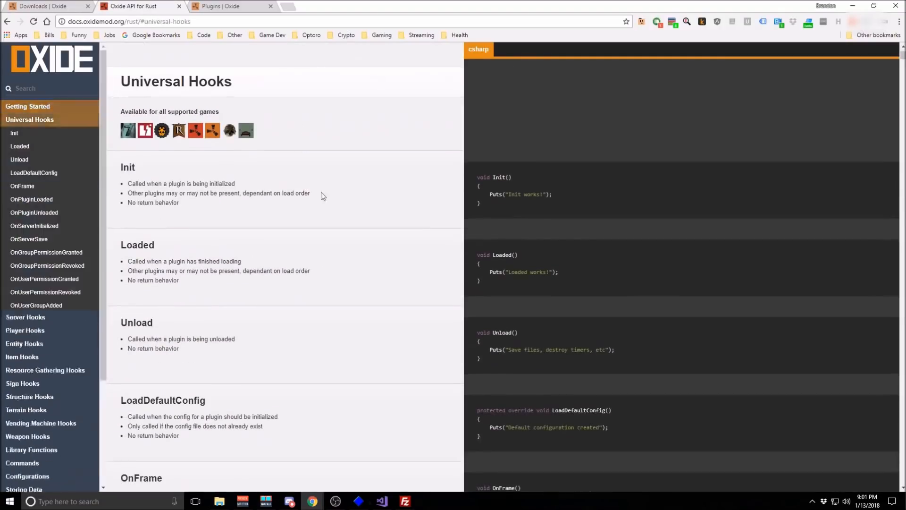
Step: Scroll the Universal Hooks docs to the Init hook example
{"action": "scroll", "scroll_direction": "down", "scroll_amount": 3}
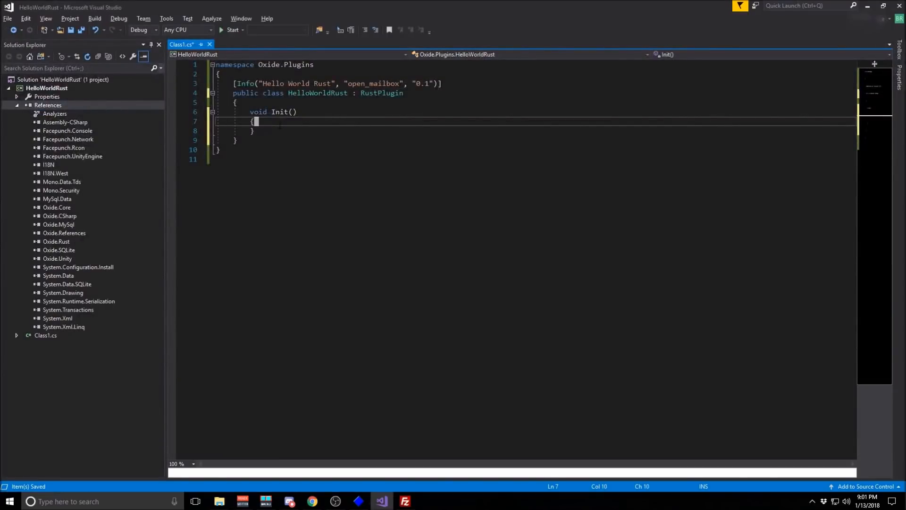
Step: Make Init call Puts("Init!"); to print Init! when the plugin loads
{"action": "type", "text": "Puts(\""}
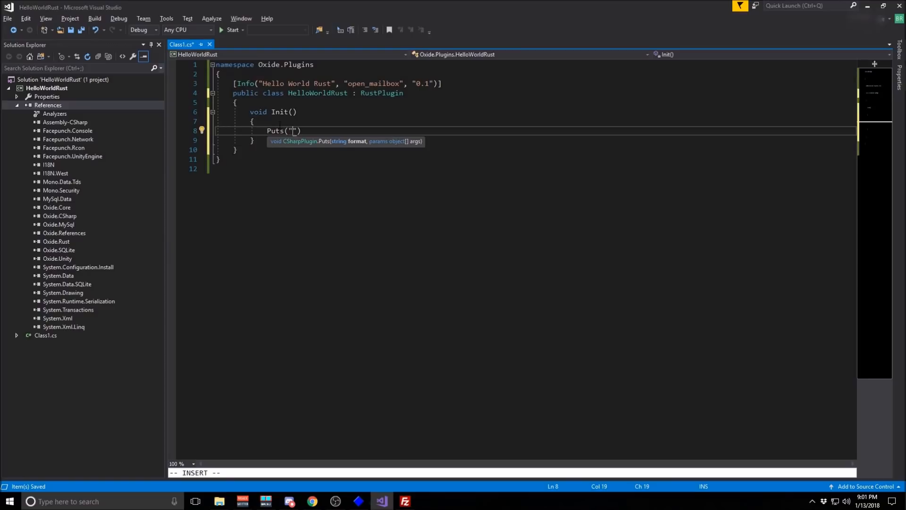
{"action": "type", "text": "Init!"}
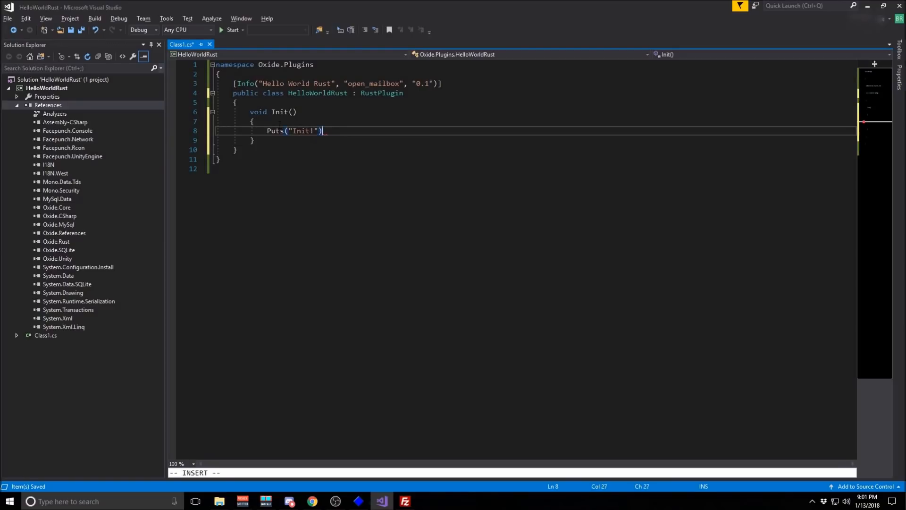
{"action": "type", "text": ";"}
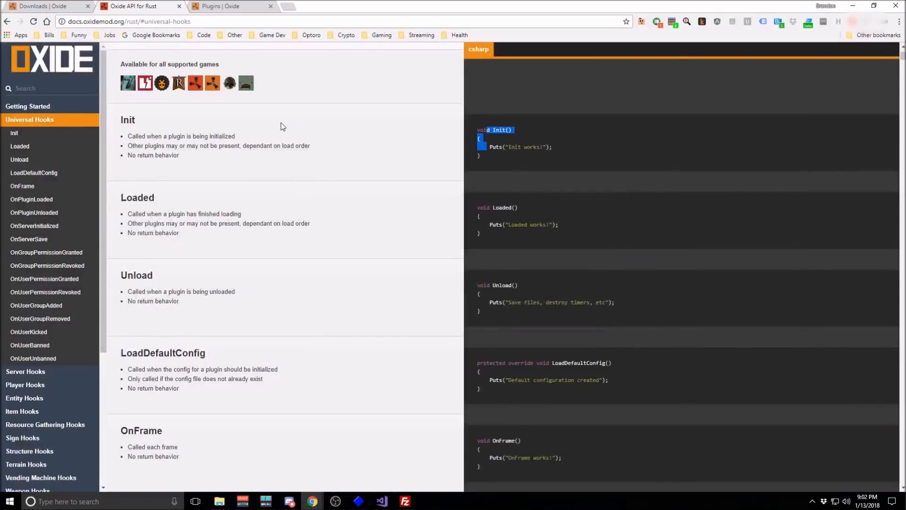
Step: Look up the OnPlayerConnected hook under Player Hooks and select its example code
{"action": "scroll", "scroll_direction": "down", "scroll_amount": 3}
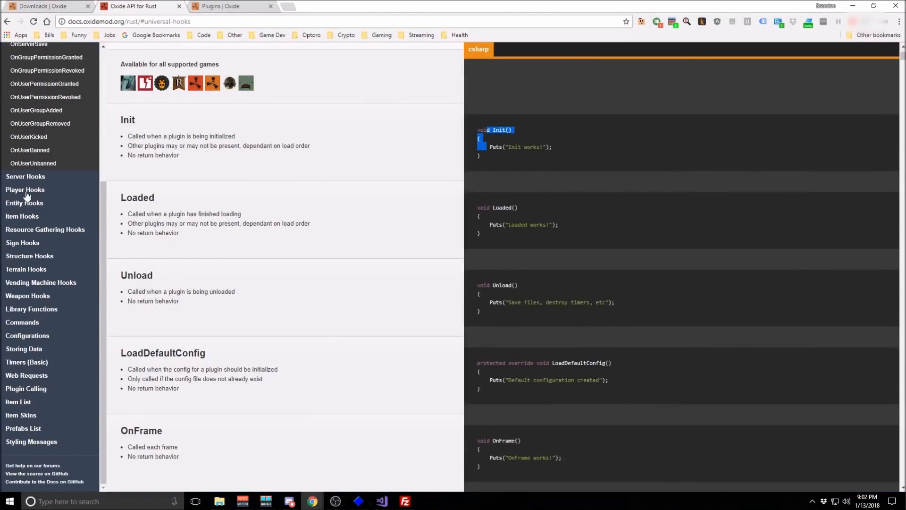
{"action": "left_click", "coordinate": [24, 190]}
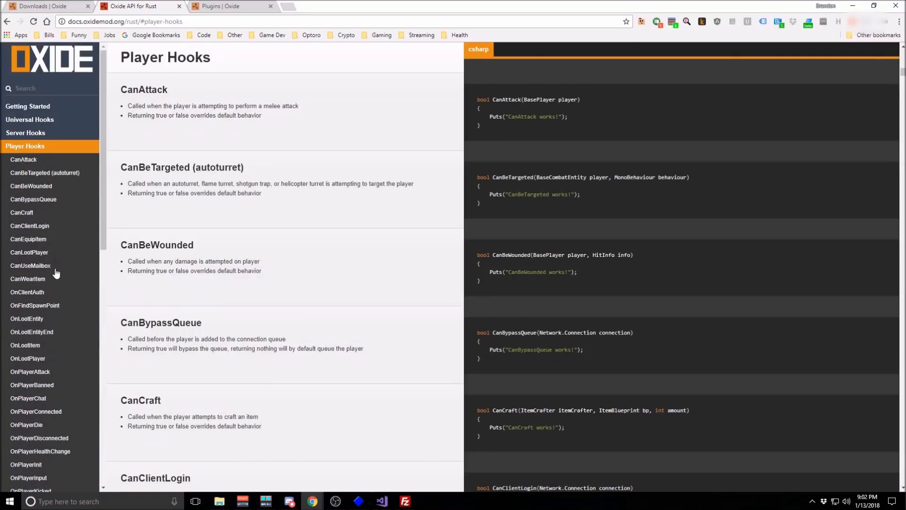
{"action": "scroll", "scroll_direction": "down", "scroll_amount": 3}
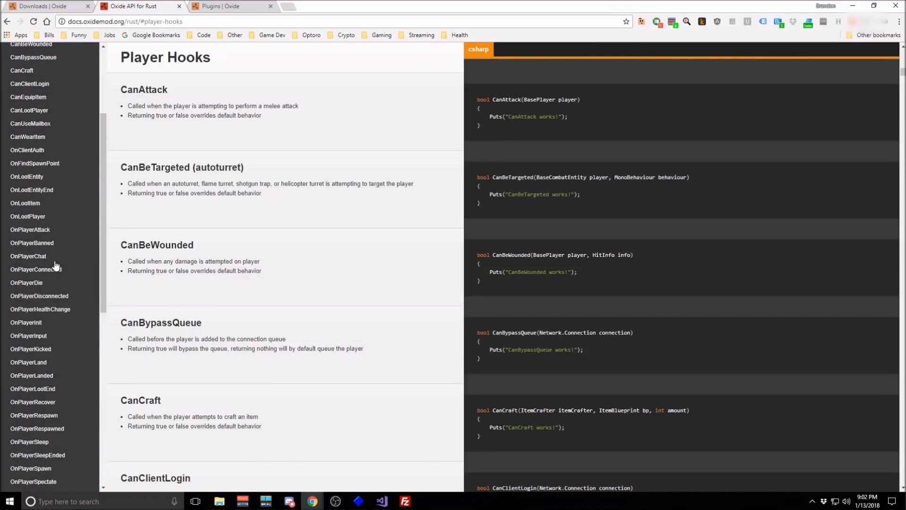
{"action": "scroll", "scroll_direction": "down", "scroll_amount": 3}
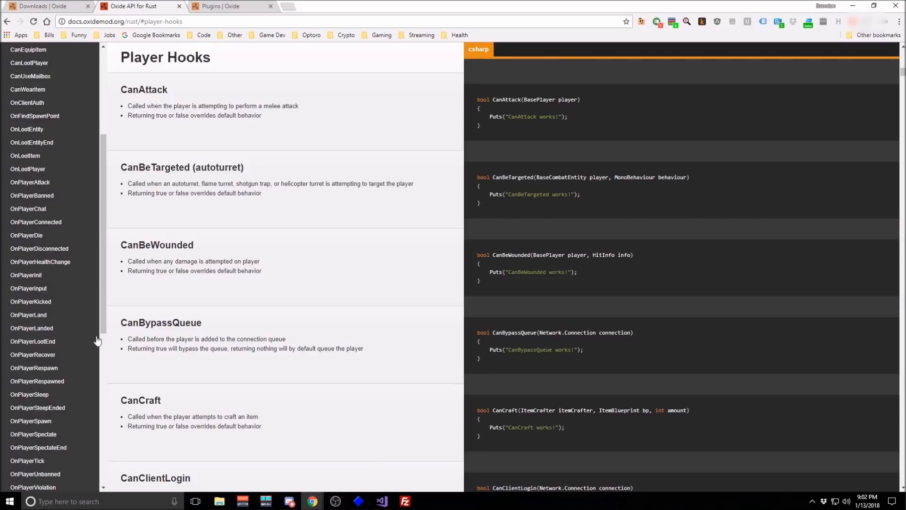
{"action": "left_click", "coordinate": [36, 222]}
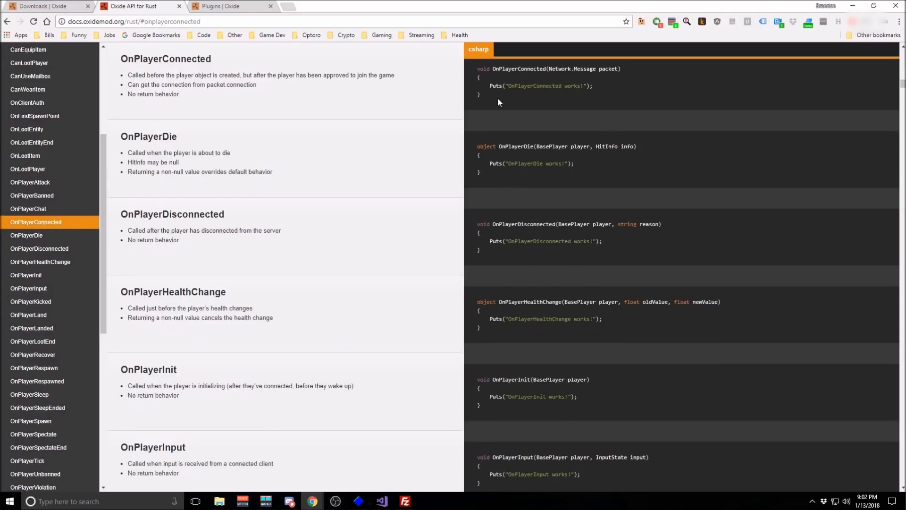
{"action": "left_click", "coordinate": [381, 501]}
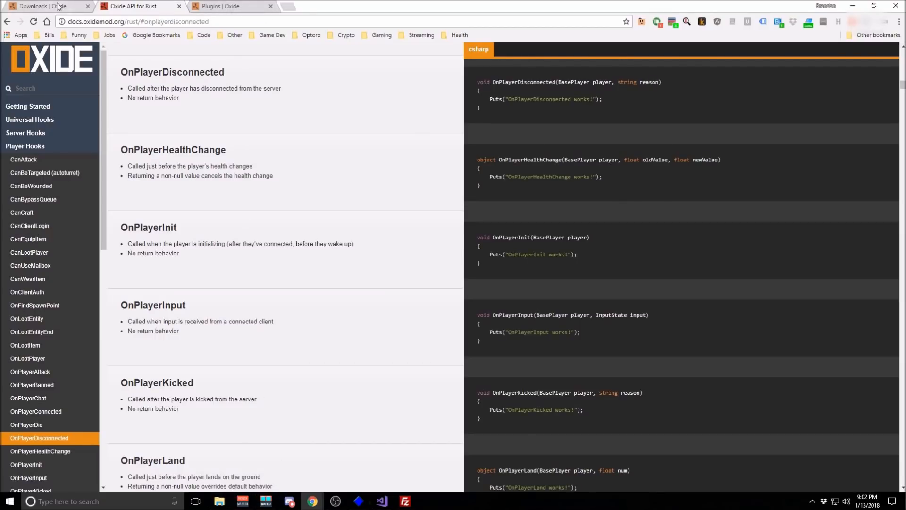
Step: Browse the Rust plugins category on the oxidemod.org Plugins page
{"action": "left_click", "coordinate": [225, 7]}
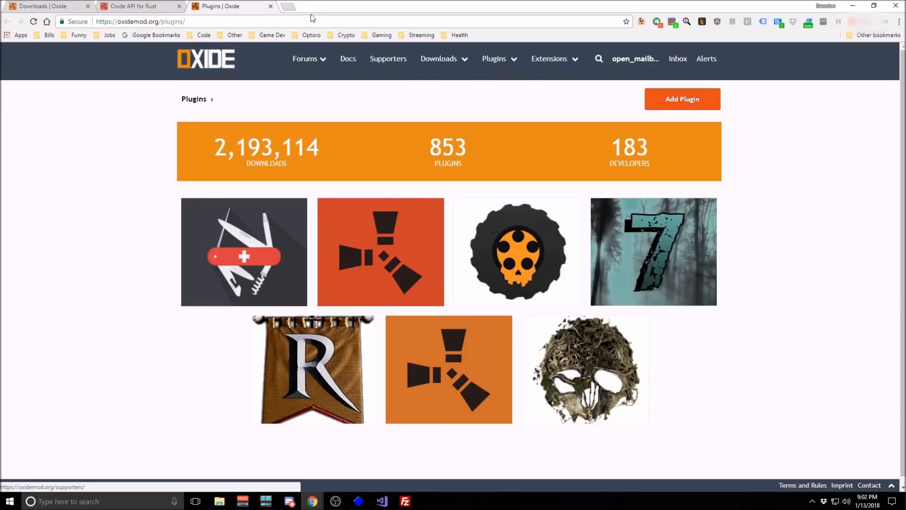
{"action": "left_click", "coordinate": [381, 266]}
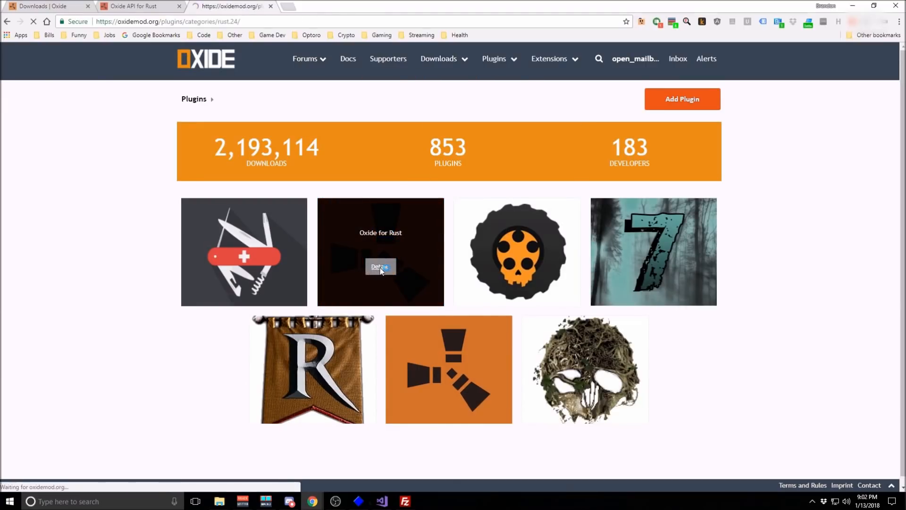
{"action": "left_click", "coordinate": [381, 267]}
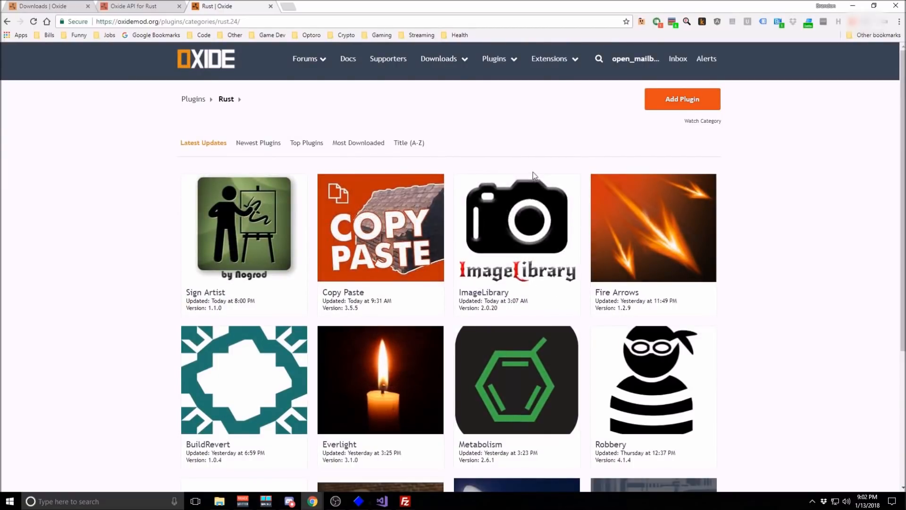
{"action": "scroll", "scroll_direction": "down", "scroll_amount": 3}
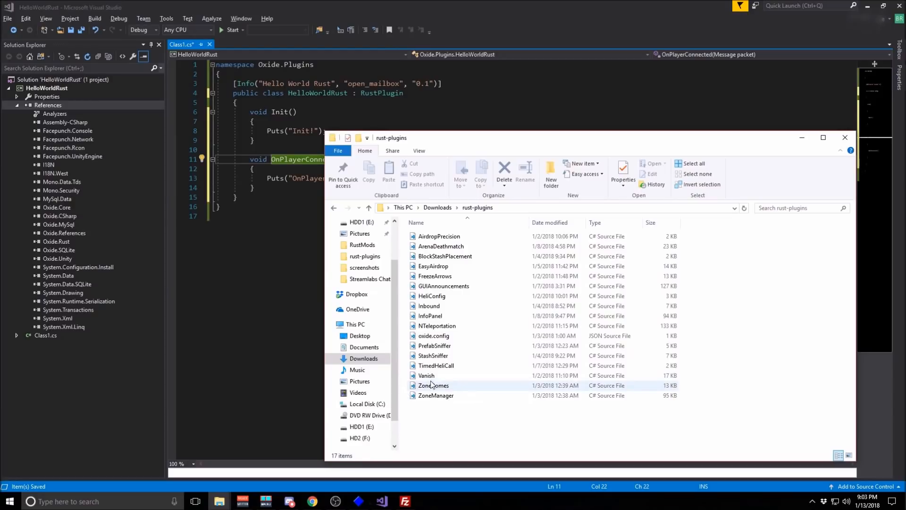
Step: Open the downloaded Vanish and AirdropPrecision plugin sources from the rust-plugins folder
{"action": "double_click", "coordinate": [425, 375]}
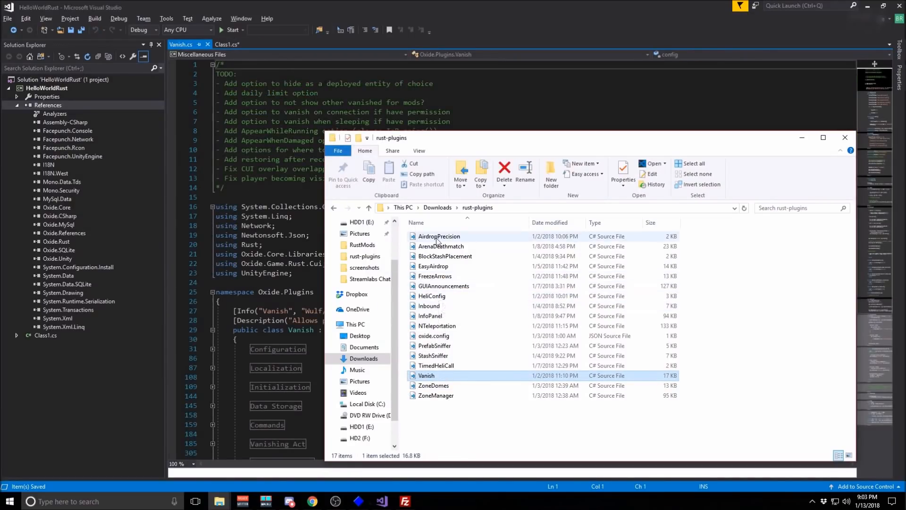
{"action": "double_click", "coordinate": [438, 236]}
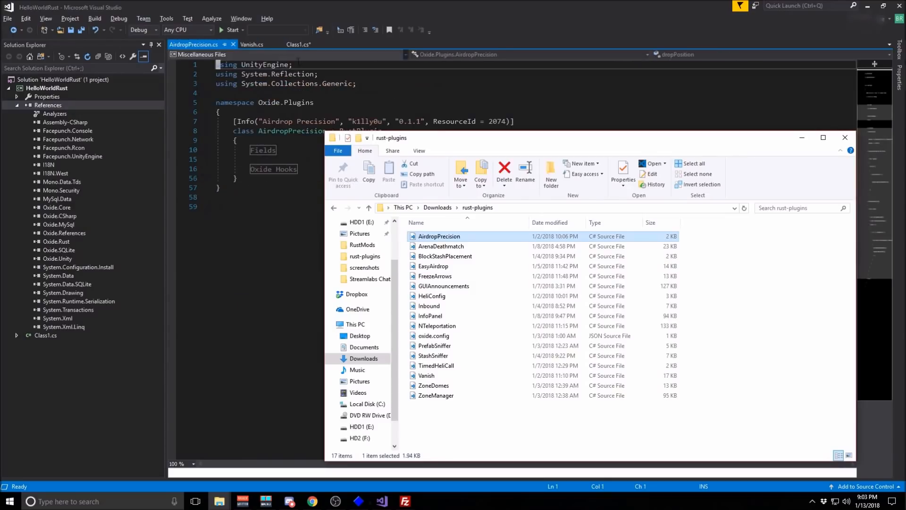
Step: Review AirdropPrecision.cs, noting its Vector2 distance check
{"action": "left_click", "coordinate": [844, 137]}
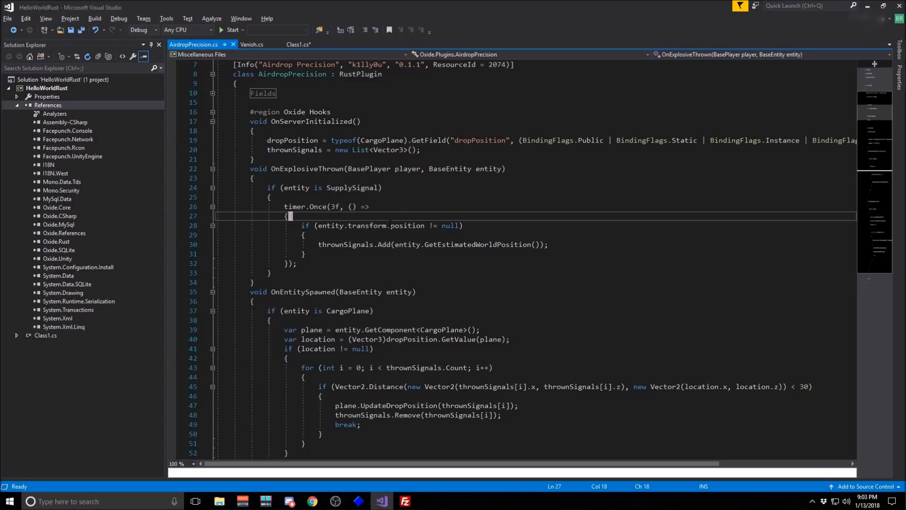
{"action": "scroll", "scroll_direction": "down", "scroll_amount": 3}
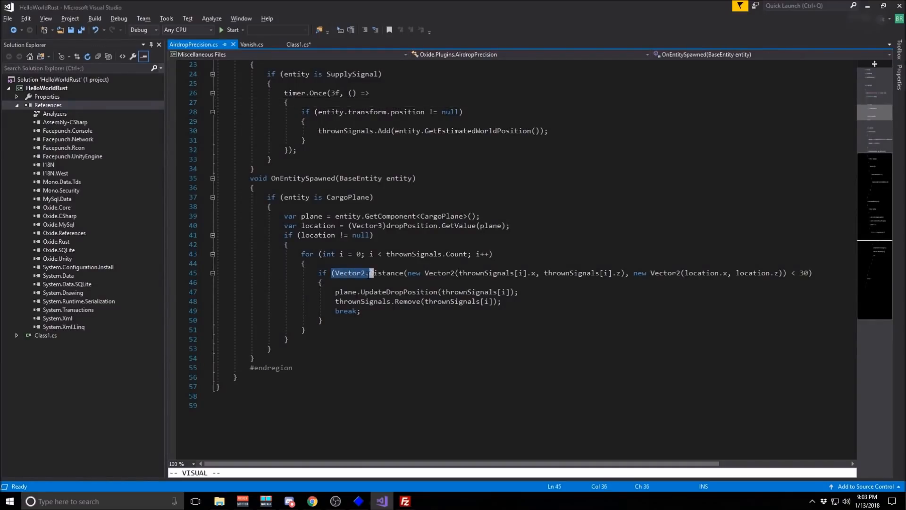
{"action": "left_click", "coordinate": [362, 215]}
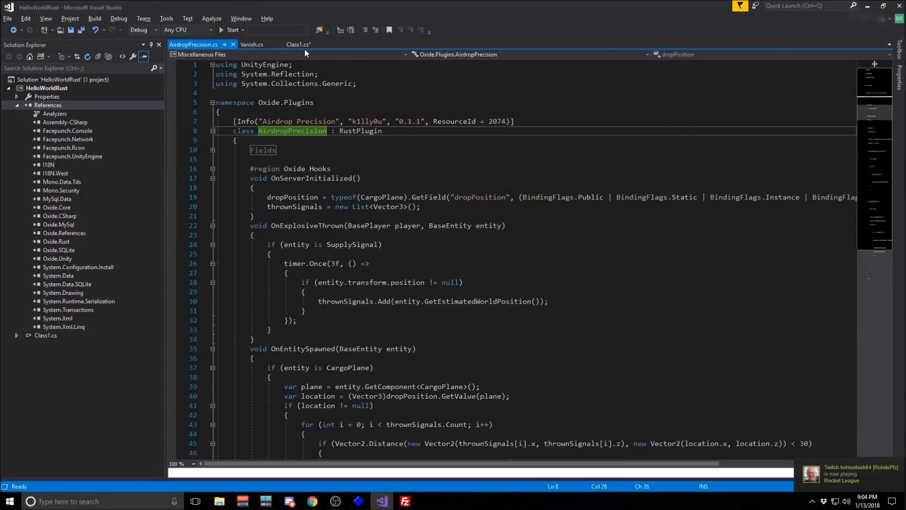
Step: Save HelloWorldRust with its OnPlayerConnected hook and switch to the FileZilla server connection
{"action": "left_click", "coordinate": [298, 44]}
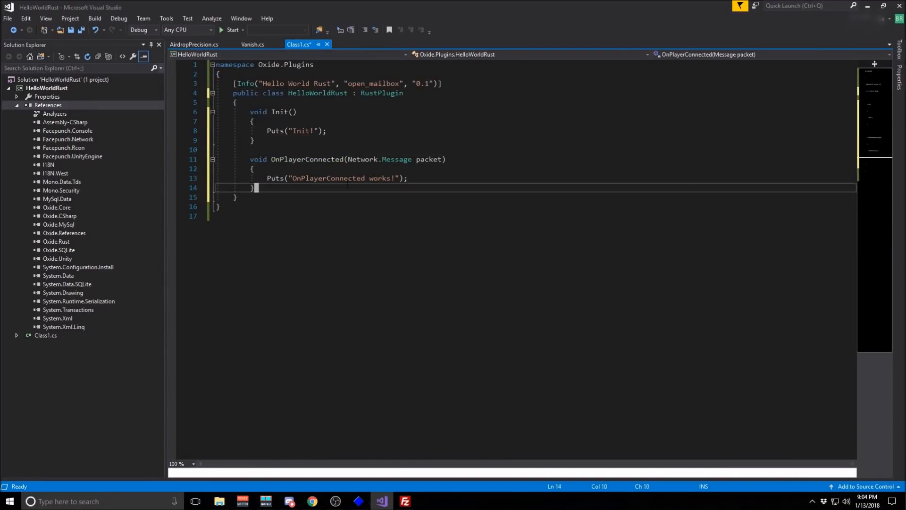
{"action": "key", "text": "ctrl+s"}
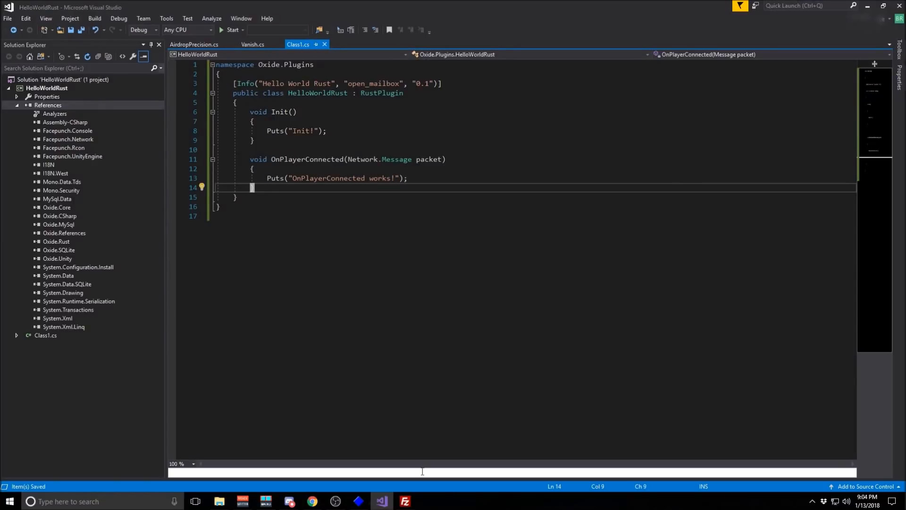
{"action": "left_click", "coordinate": [405, 501]}
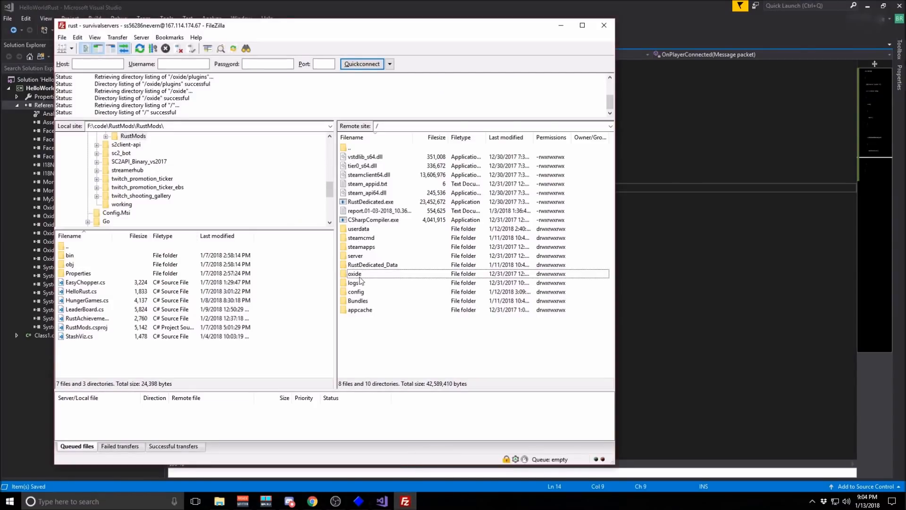
Step: Browse the remote site into /oxide/plugins, then return to the Vanish plugin source in Visual Studio
{"action": "double_click", "coordinate": [354, 274]}
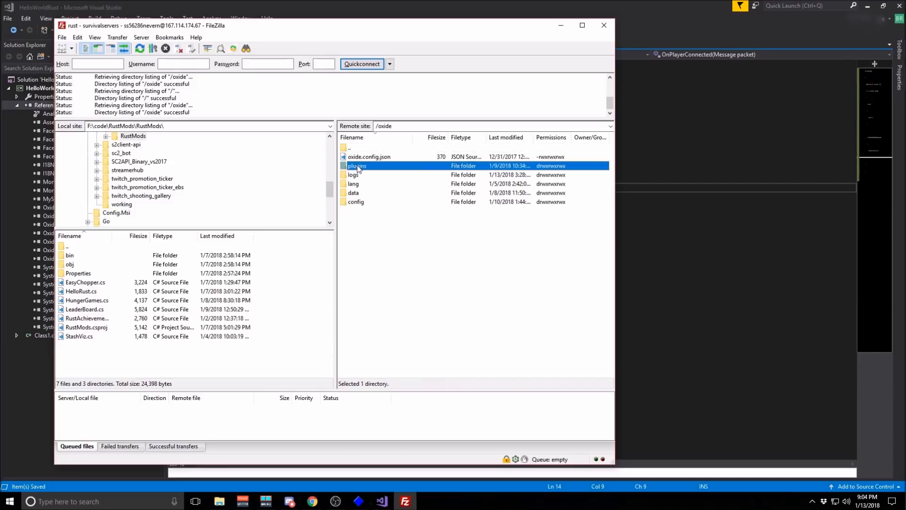
{"action": "double_click", "coordinate": [357, 165]}
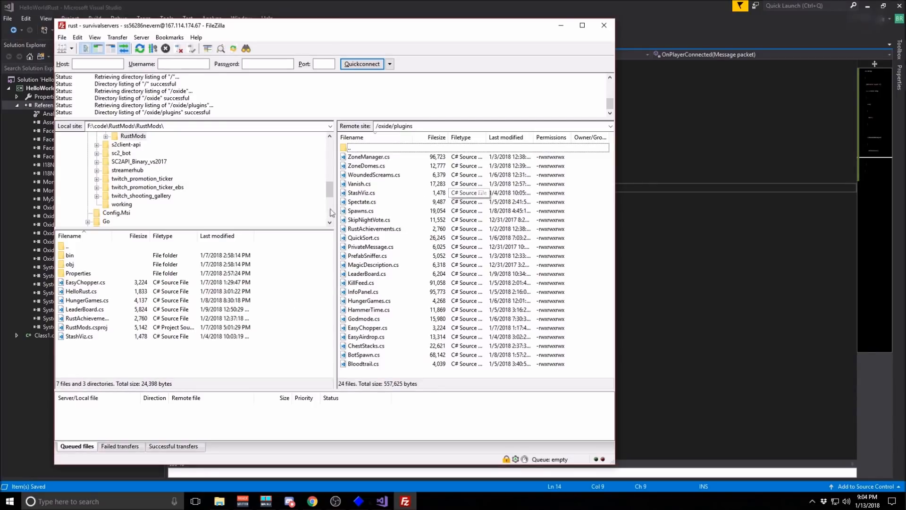
{"action": "mouse_move", "coordinate": [211, 247]}
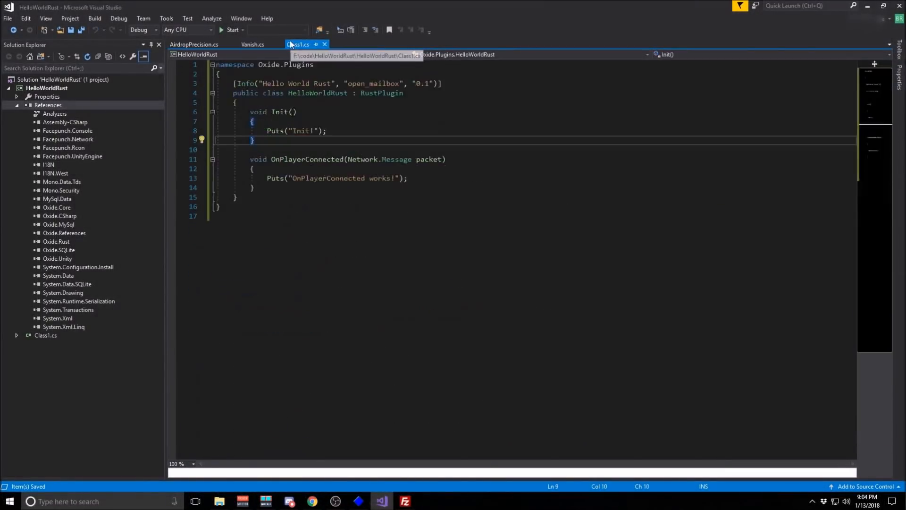
{"action": "left_click", "coordinate": [252, 45]}
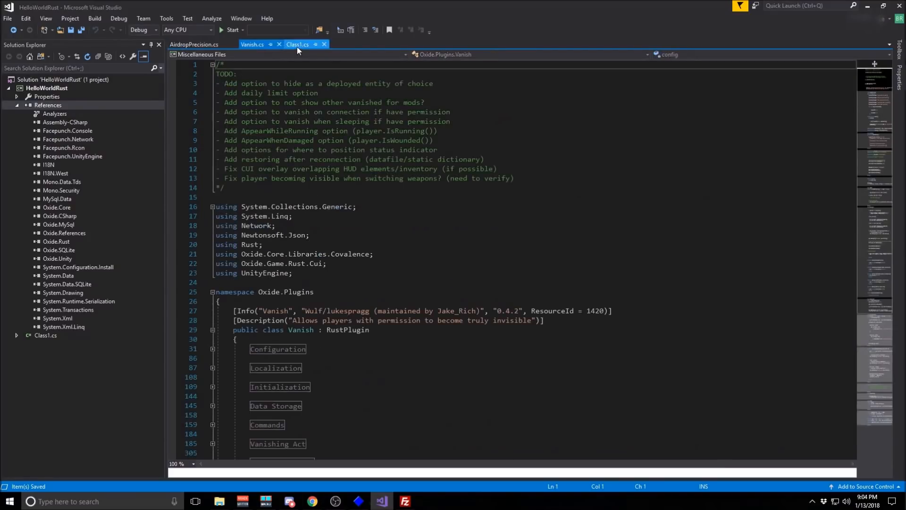